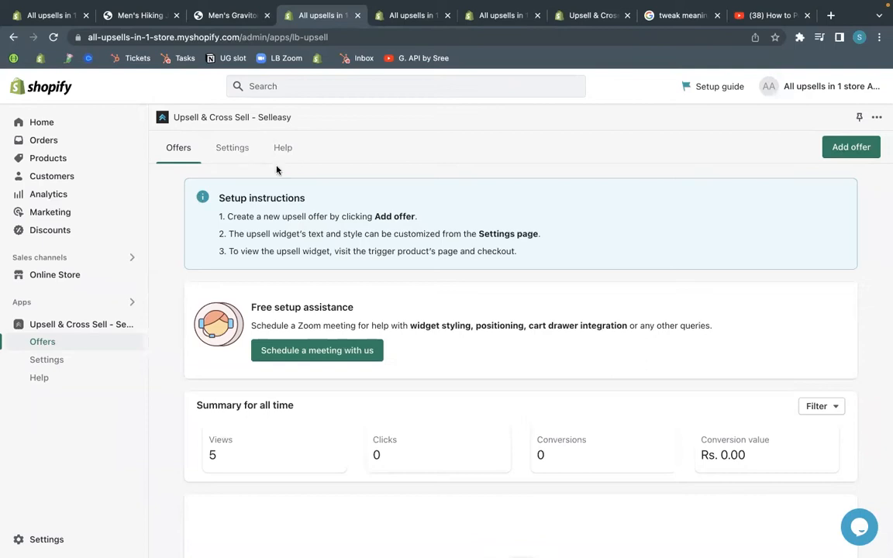
pyautogui.moveTo(327, 126)
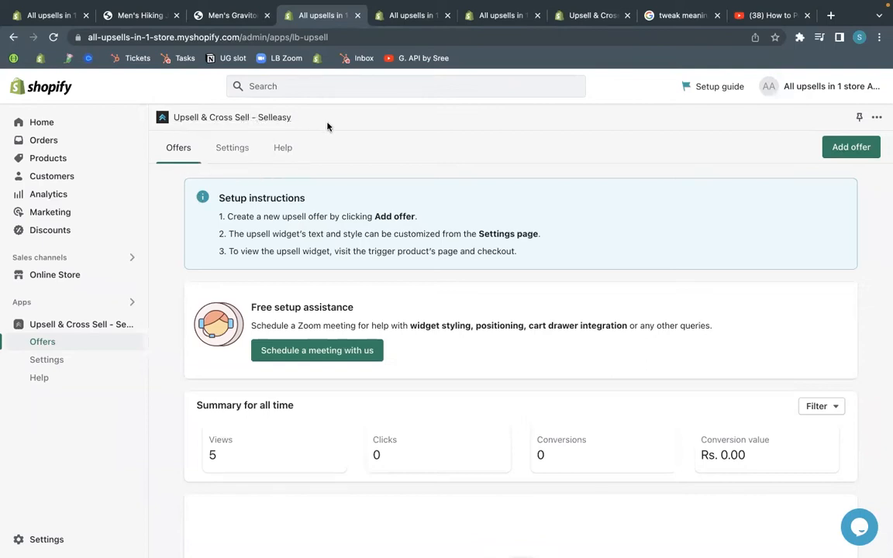
# Start a new Product page offer of type Frequently Bought Together.
pyautogui.scroll(-3)
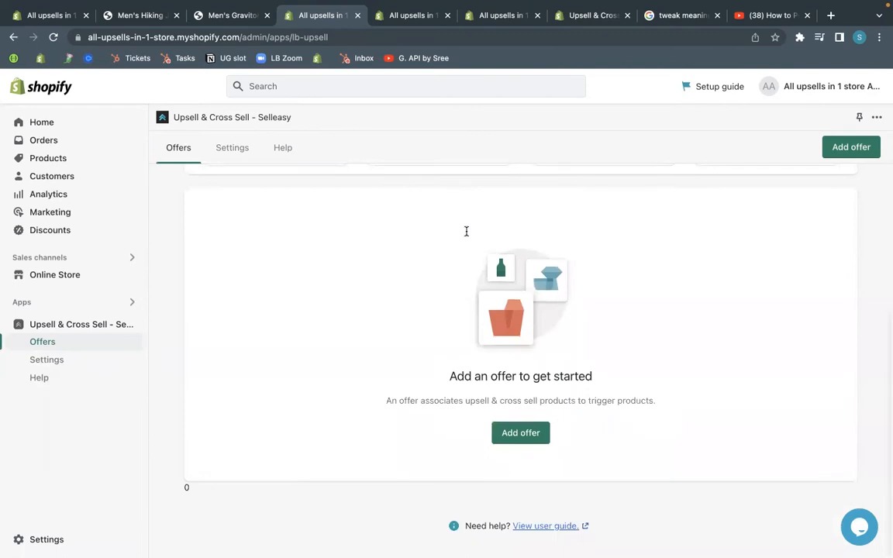
pyautogui.click(521, 432)
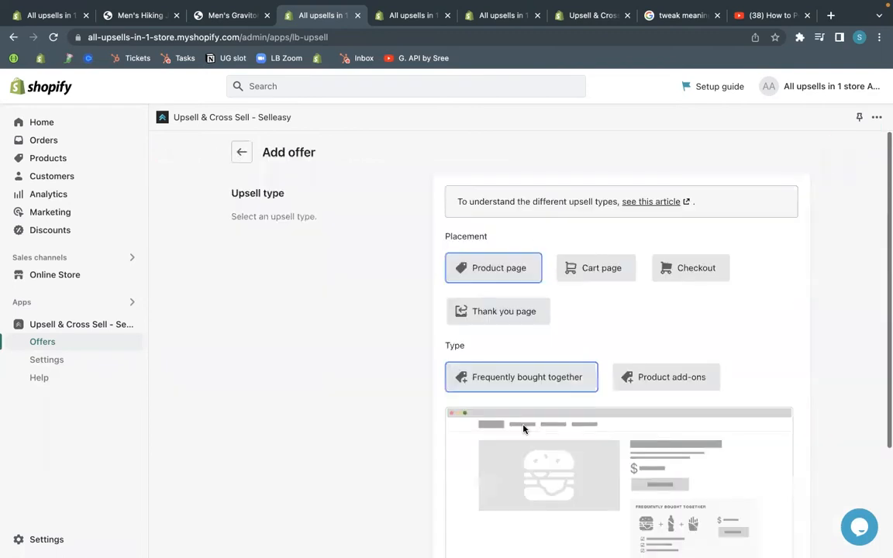
pyautogui.scroll(-3)
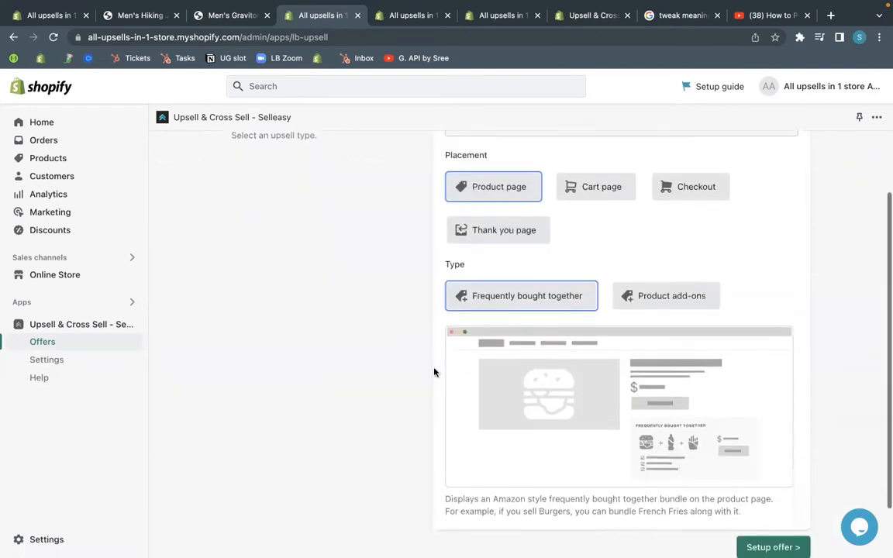
pyautogui.scroll(-3)
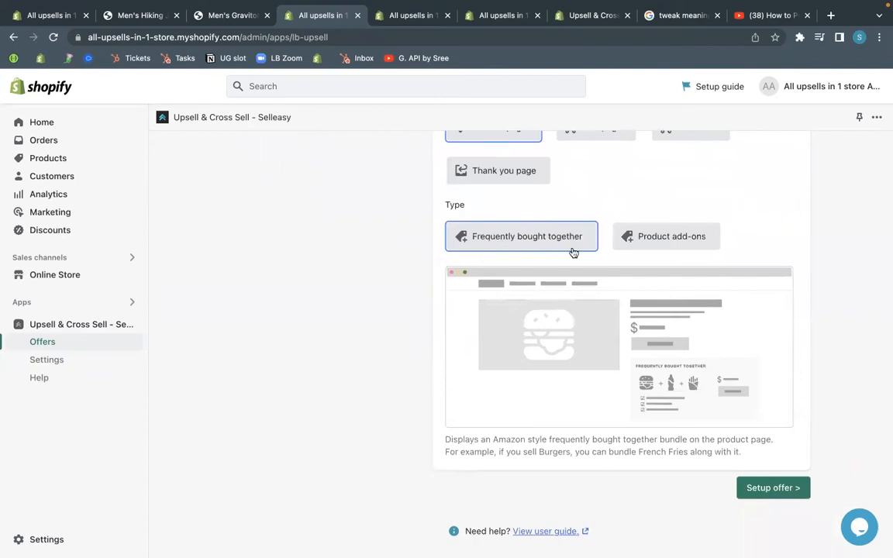
pyautogui.click(773, 487)
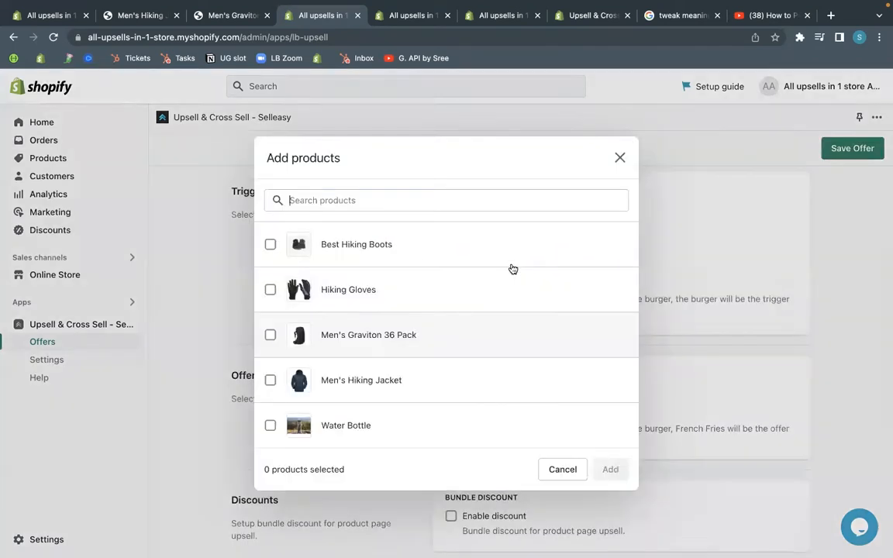
# Add Men's Graviton 36 Pack as trigger product, enable a 20% discount, and save.
pyautogui.click(270, 334)
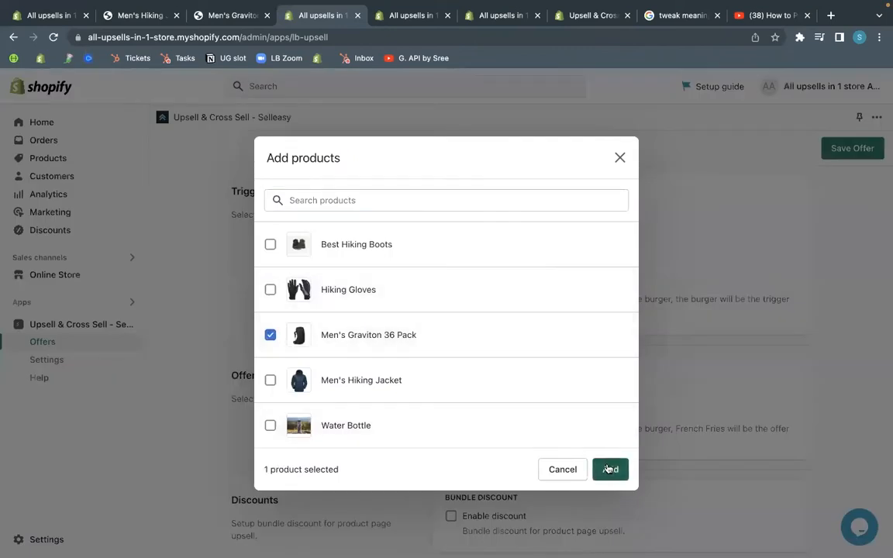
pyautogui.click(610, 469)
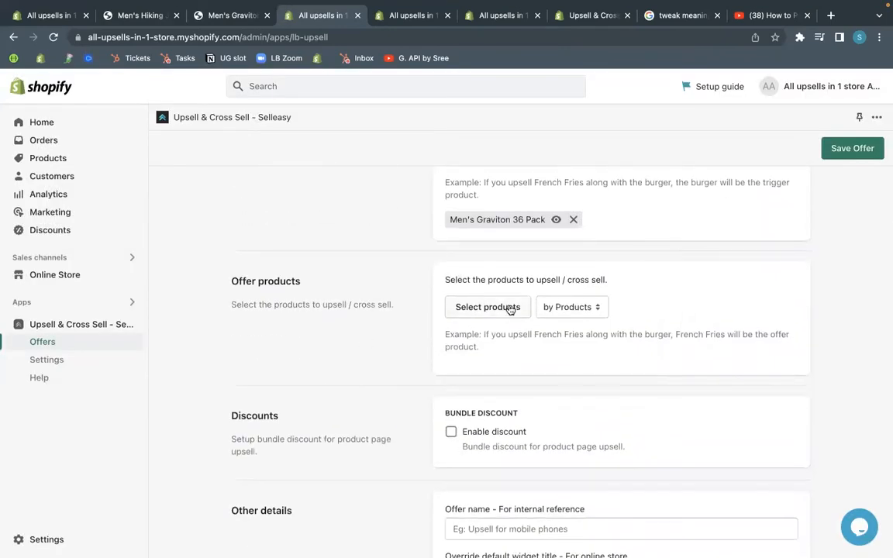
pyautogui.scroll(-3)
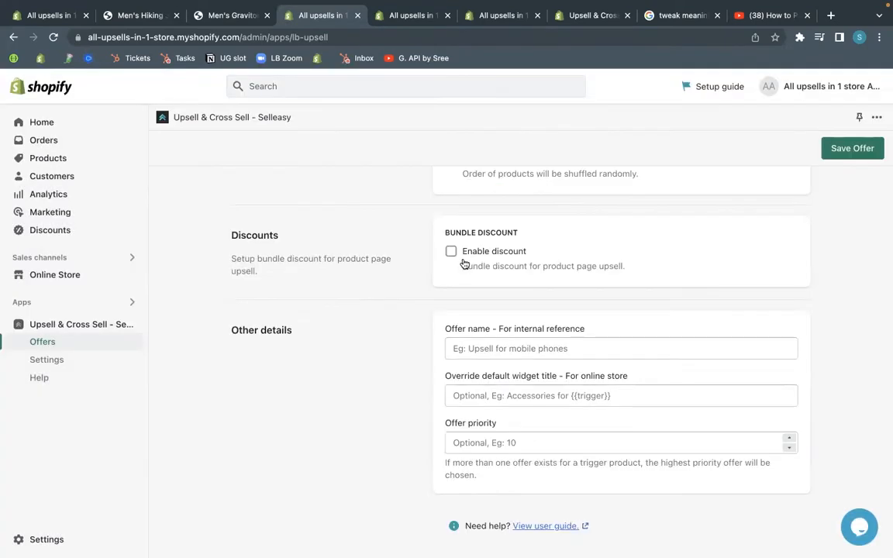
pyautogui.click(452, 251)
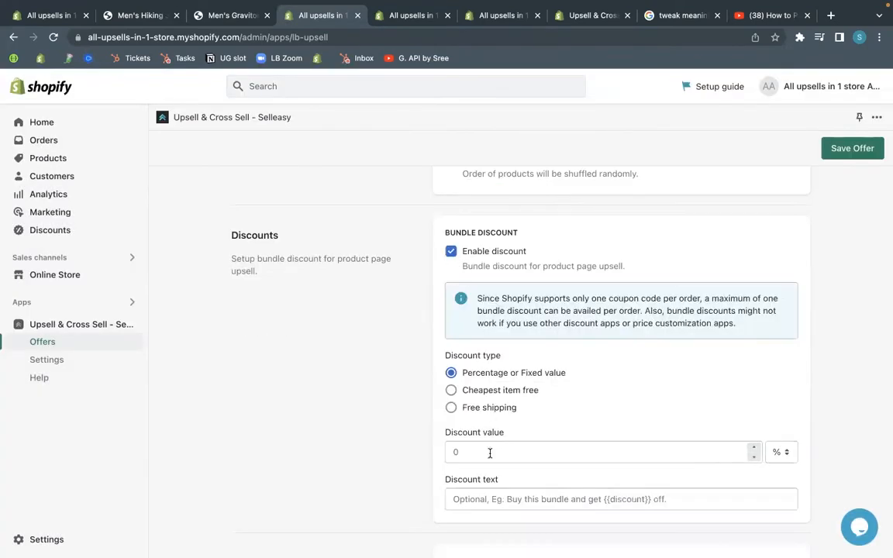
pyautogui.write('20')
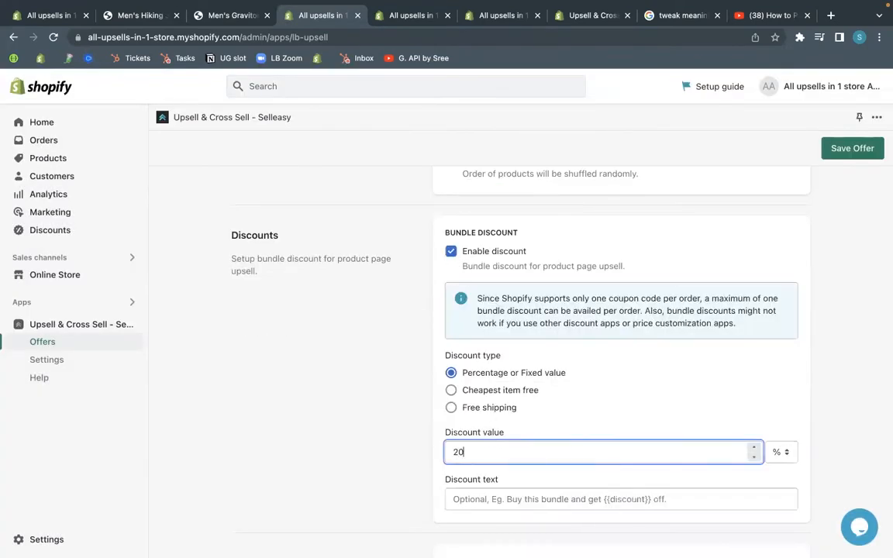
pyautogui.click(852, 148)
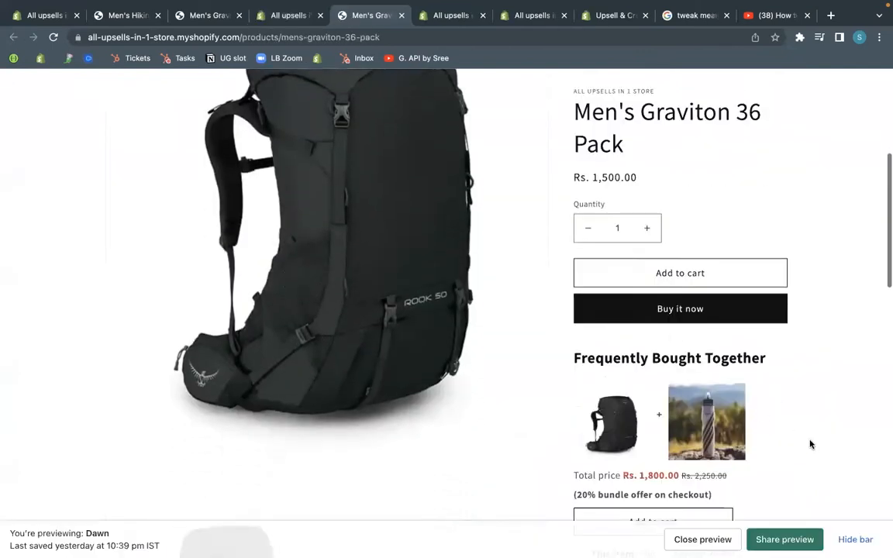
# Scroll the Men's Graviton 36 Pack preview to the Frequently Bought Together widget.
pyautogui.scroll(-3)
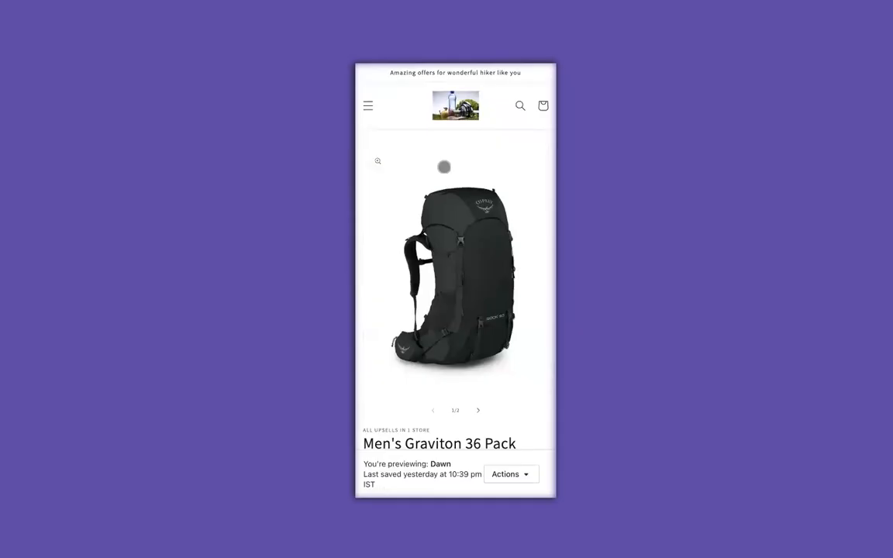
pyautogui.scroll(-3)
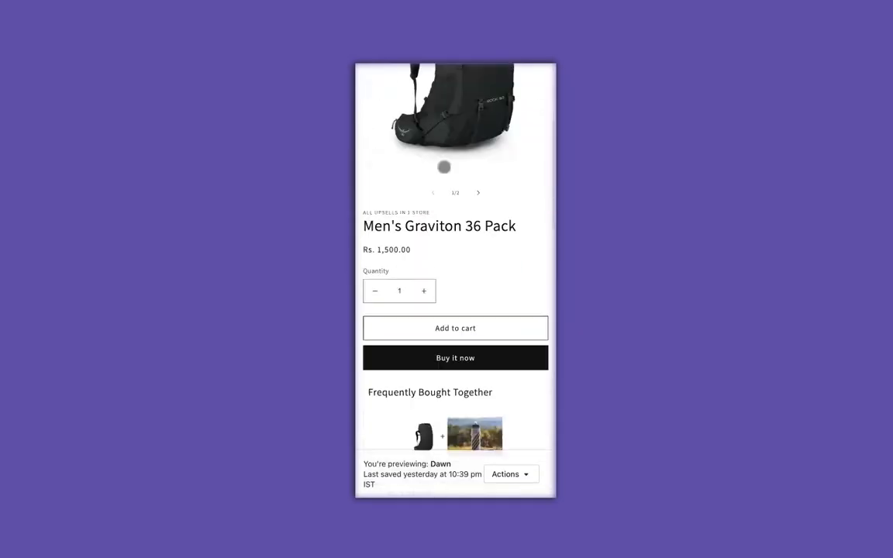
pyautogui.scroll(-3)
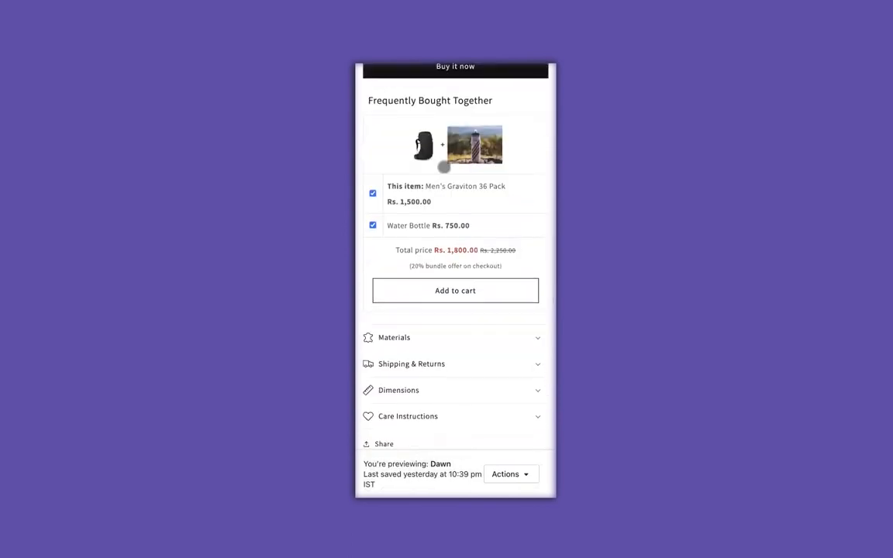